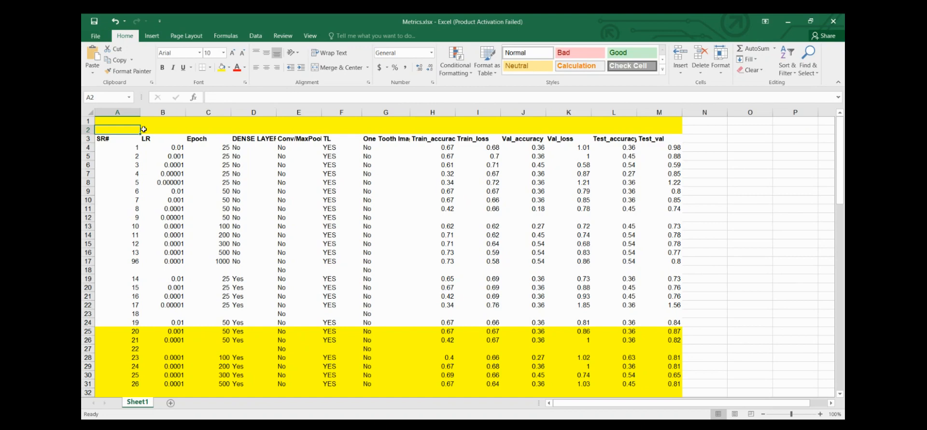
{"action": "left_click", "coordinate": [117, 147]}
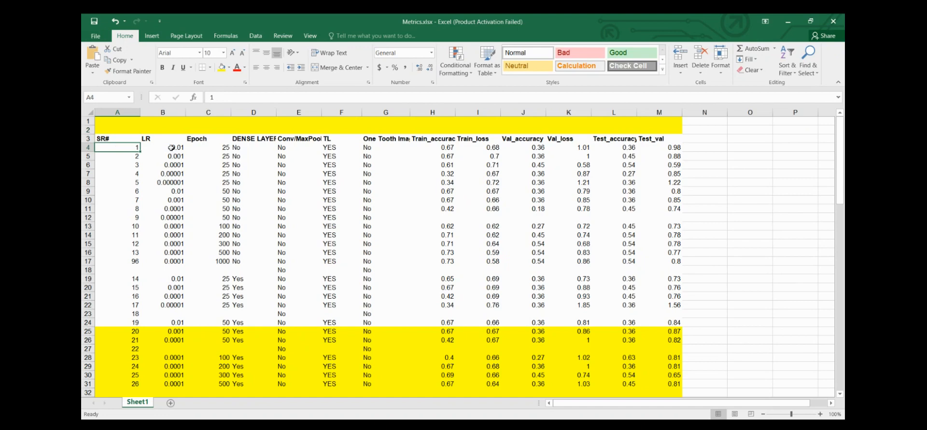
{"action": "left_click", "coordinate": [163, 147]}
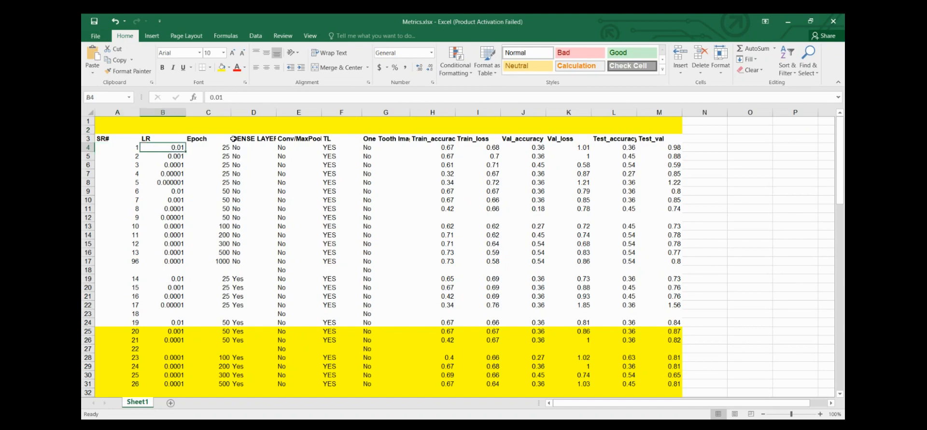
{"action": "left_click", "coordinate": [253, 147]}
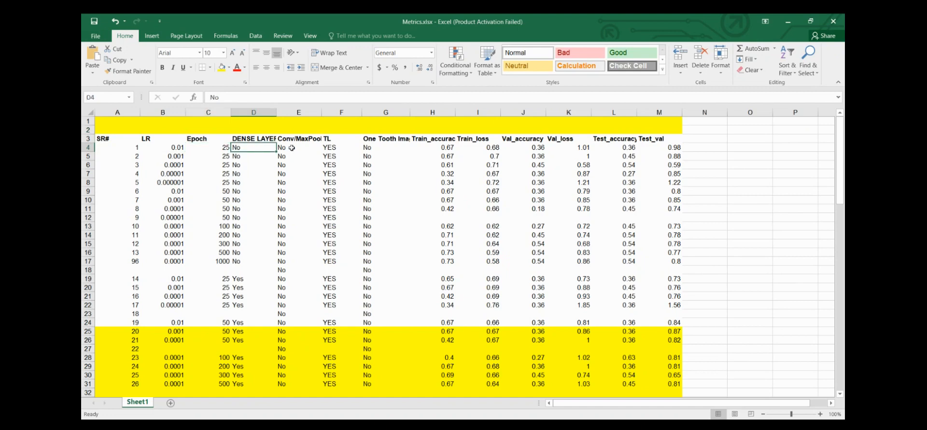
{"action": "left_click", "coordinate": [341, 148]}
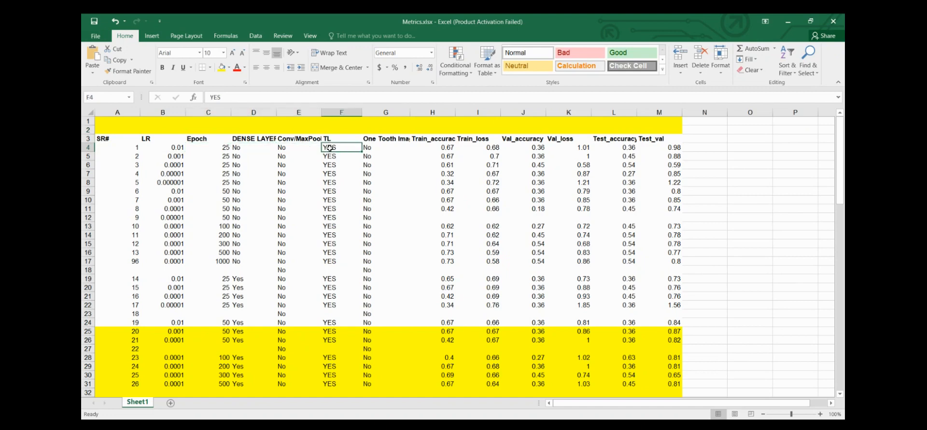
{"action": "left_click", "coordinate": [614, 148]}
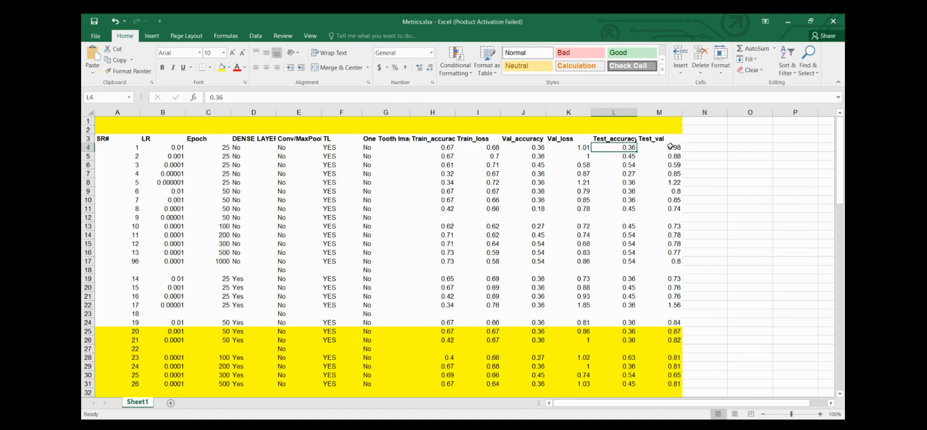
{"action": "scroll", "scroll_direction": "down", "scroll_amount": 3}
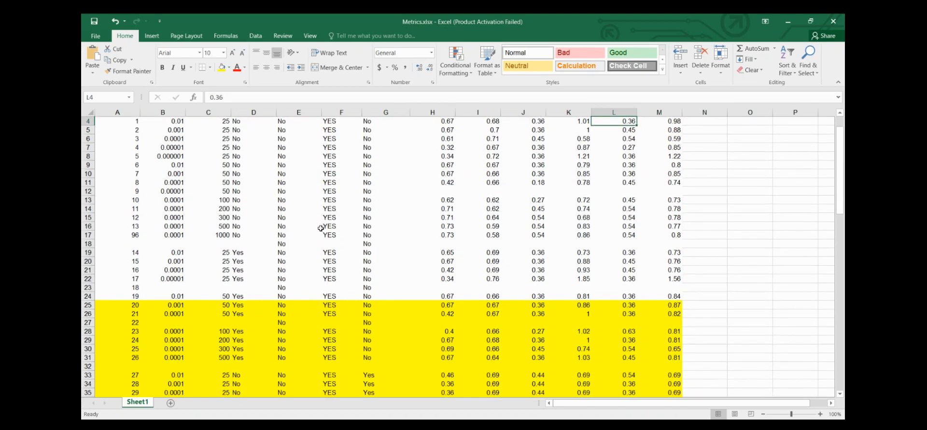
{"action": "mouse_move", "coordinate": [224, 324]}
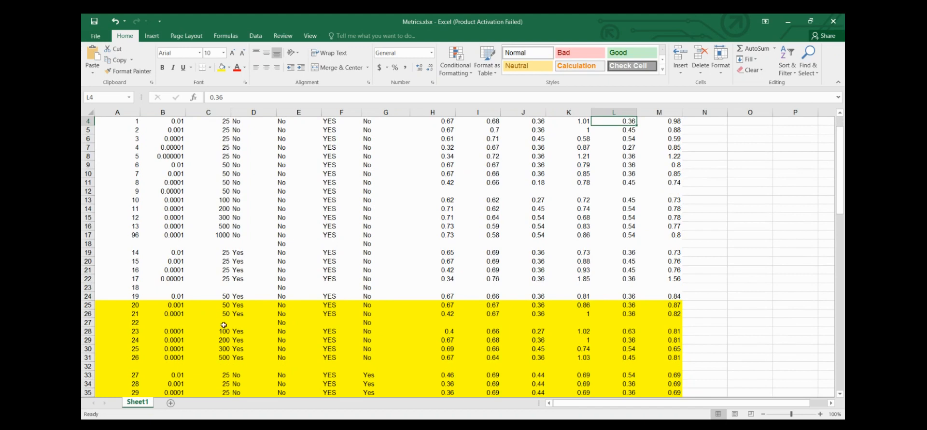
{"action": "scroll", "scroll_direction": "down", "scroll_amount": 3}
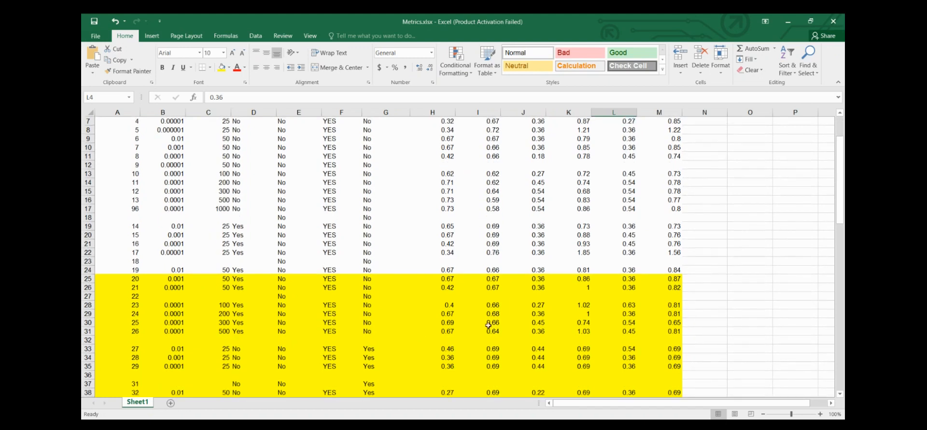
{"action": "left_click", "coordinate": [627, 305]}
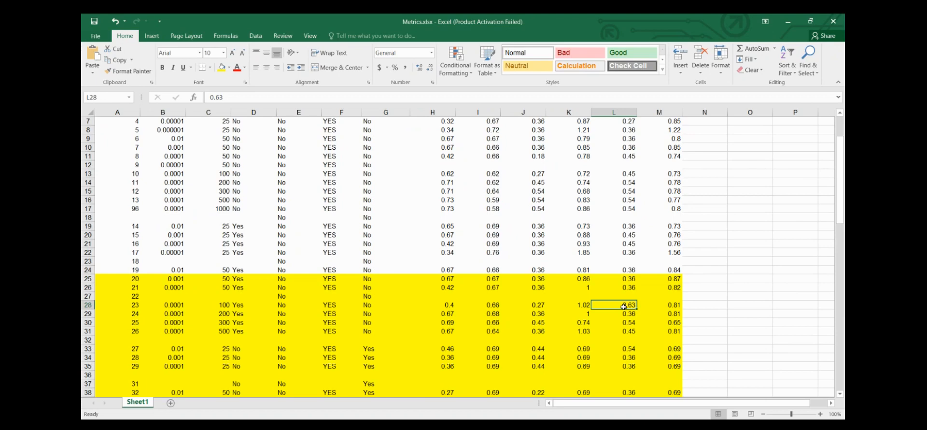
{"action": "mouse_move", "coordinate": [662, 306]}
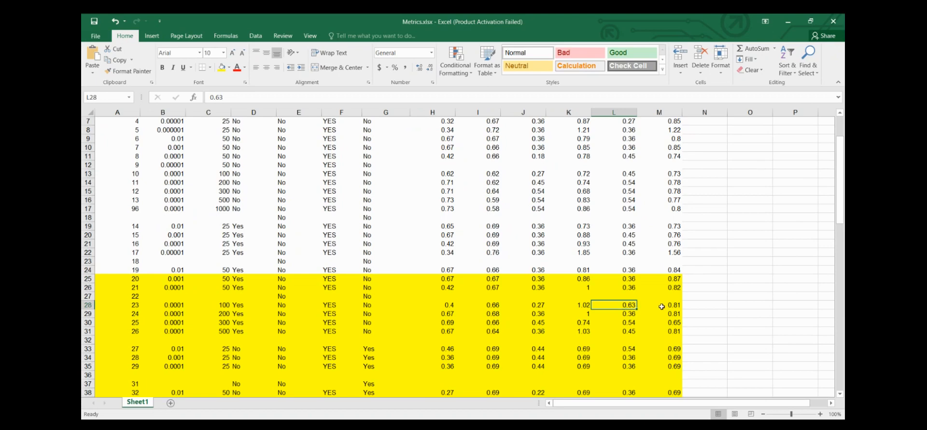
{"action": "left_click", "coordinate": [673, 305]}
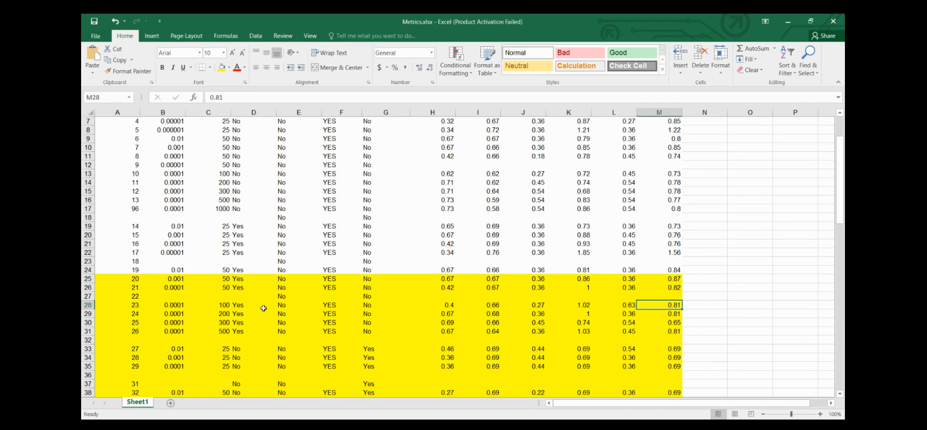
{"action": "left_click", "coordinate": [174, 305]}
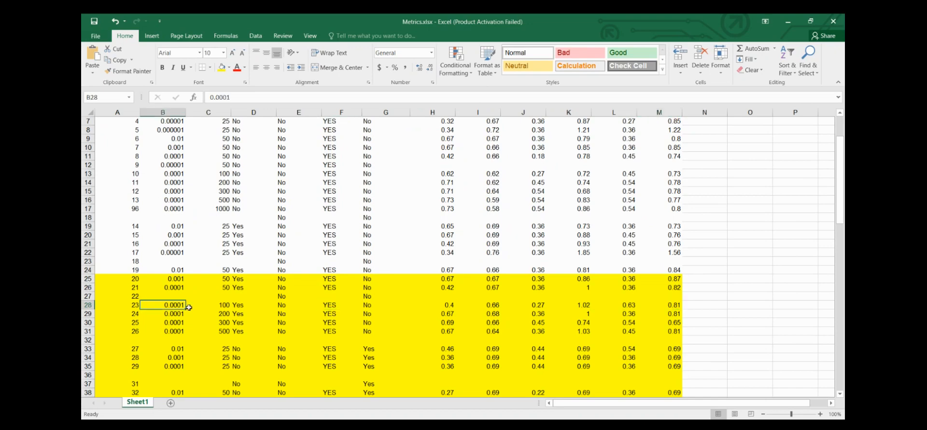
{"action": "left_click", "coordinate": [214, 305]}
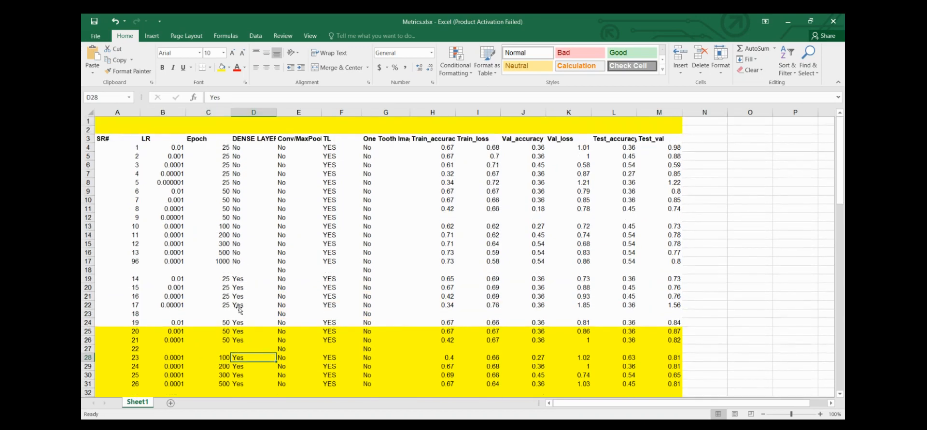
{"action": "scroll", "scroll_direction": "down", "scroll_amount": 3}
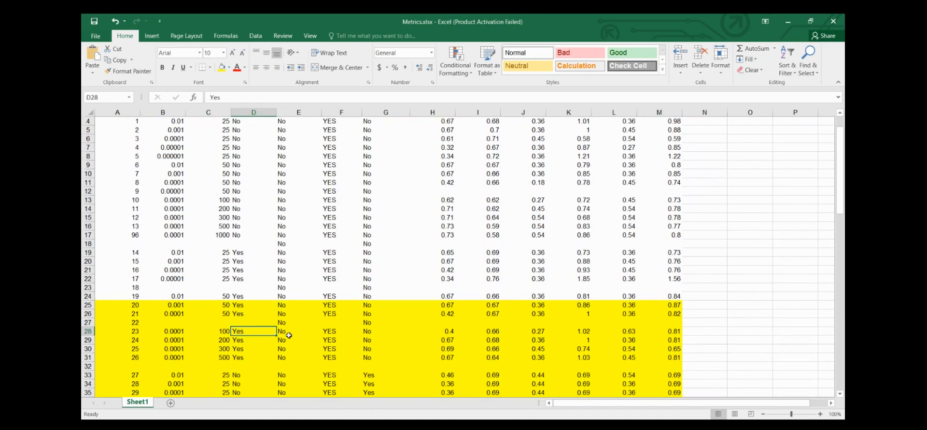
{"action": "left_click", "coordinate": [329, 331]}
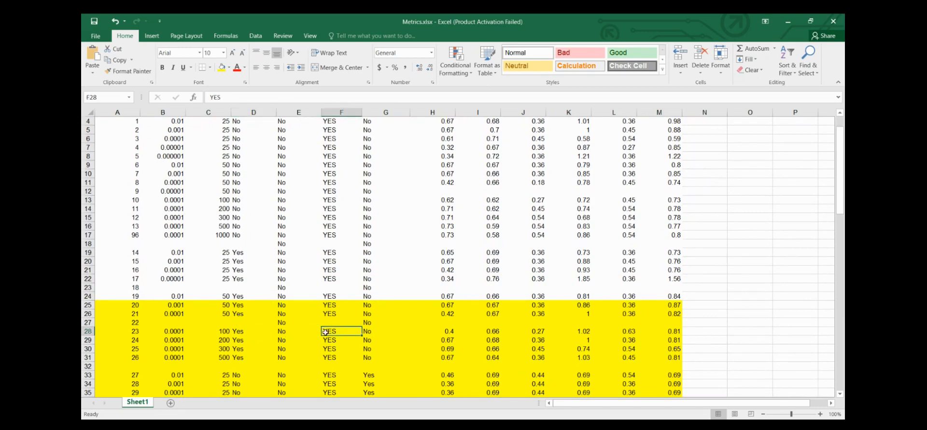
{"action": "mouse_move", "coordinate": [568, 337]}
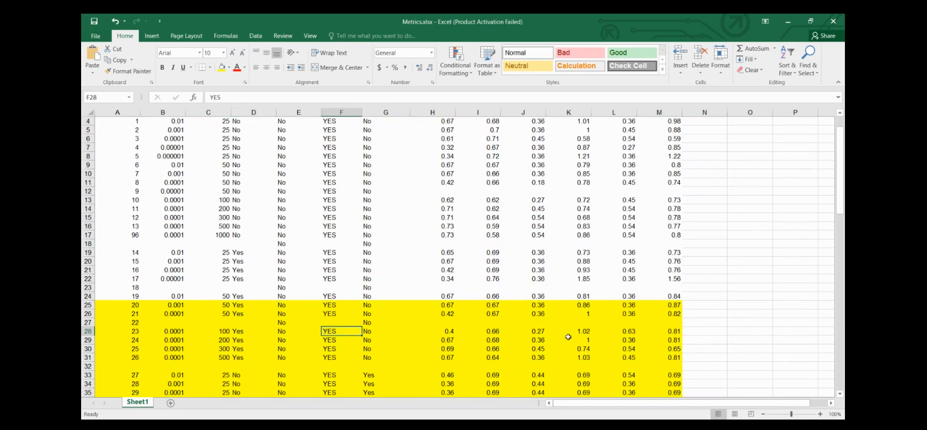